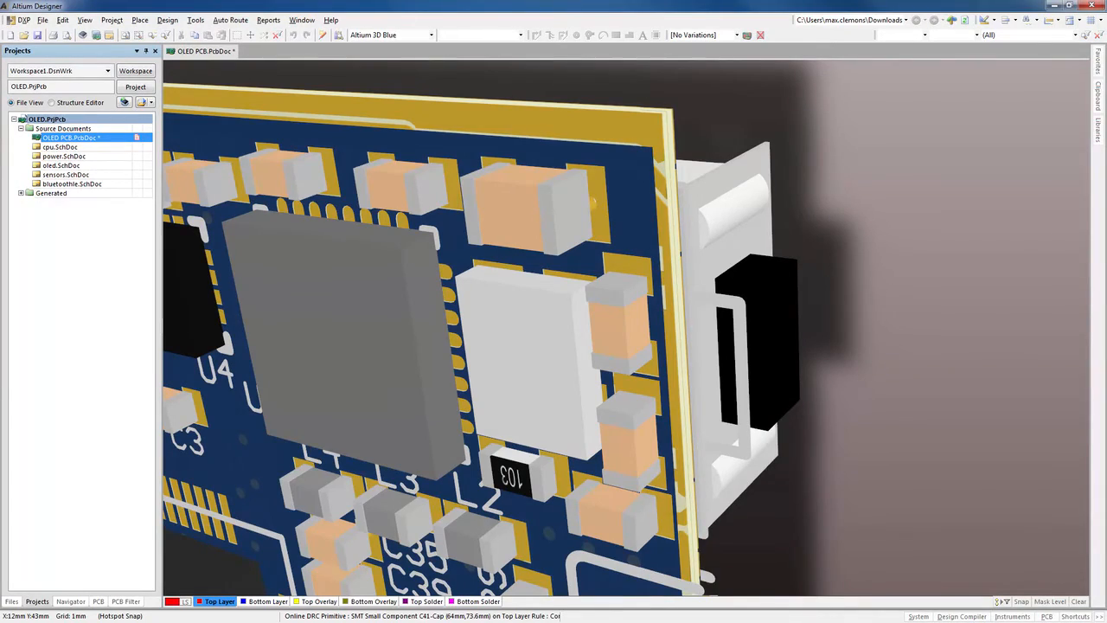
# Add a Board Outline Clearance rule for all objects: 0.25 mm outline edges, 0.1 mm other edges.
pyautogui.click(166, 20)
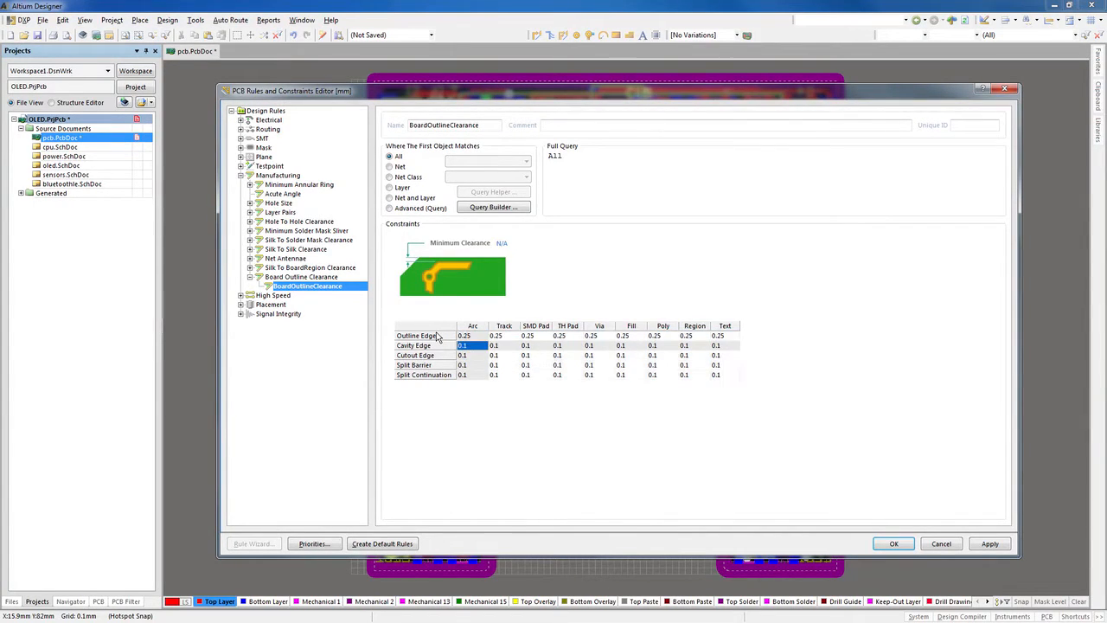
pyautogui.click(461, 364)
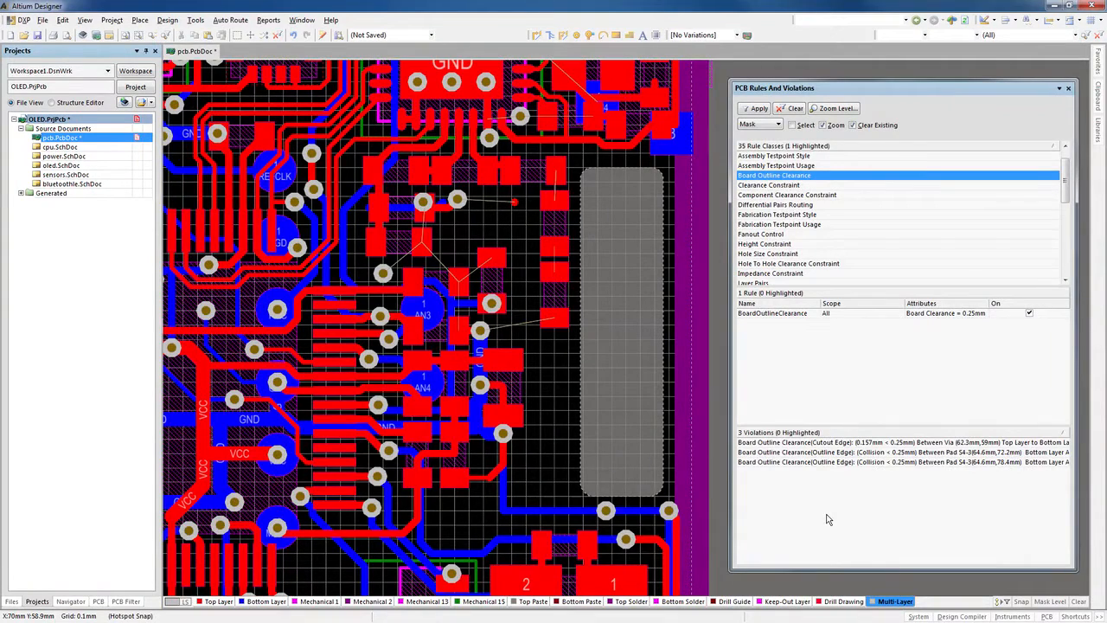
# List the three Board Outline Clearance violations, then run Design Rule Check to generate the report.
pyautogui.click(901, 442)
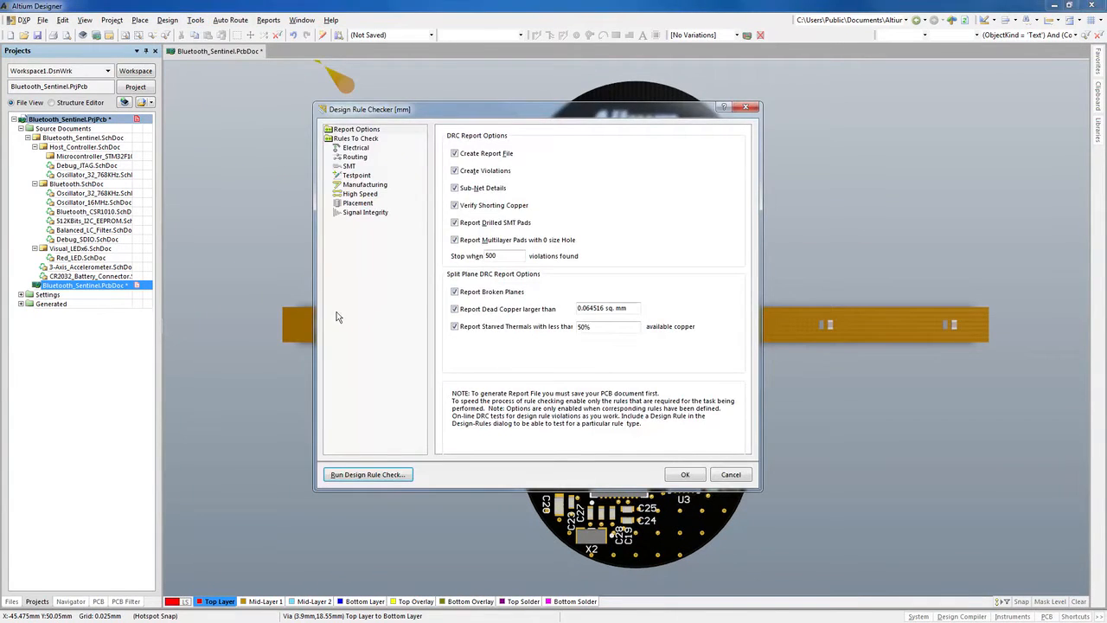
pyautogui.click(367, 474)
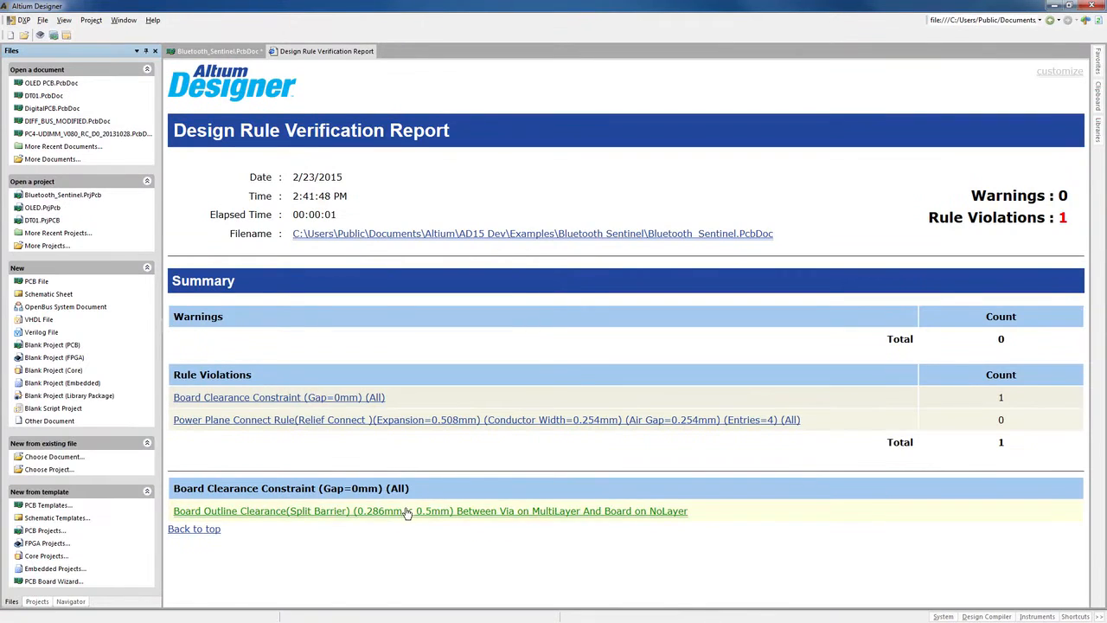